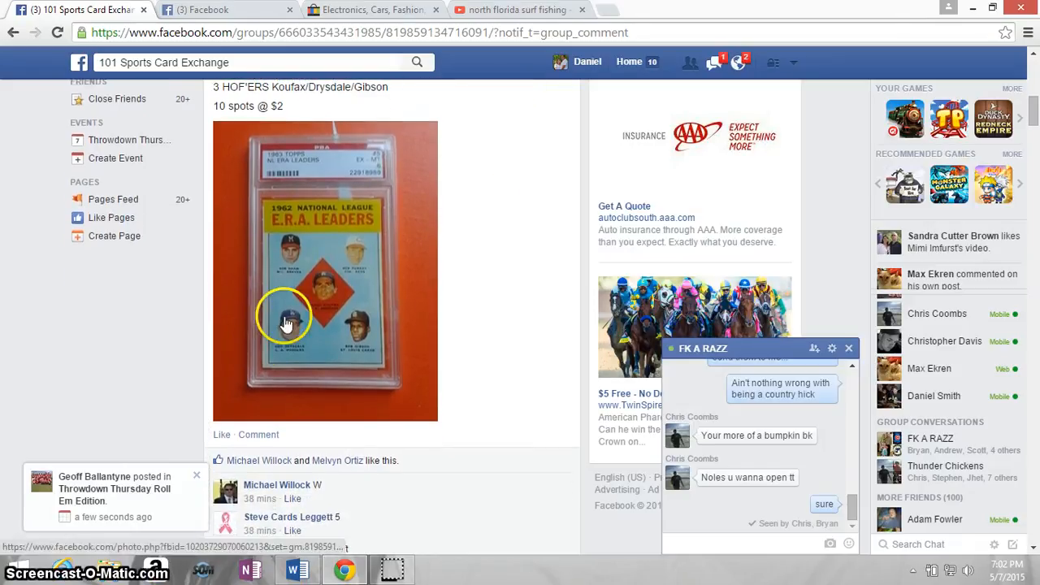
Scroll to the LIST comment and select its ten spot lines for copying
{"action": "scroll", "scroll_direction": "down", "scroll_amount": 3}
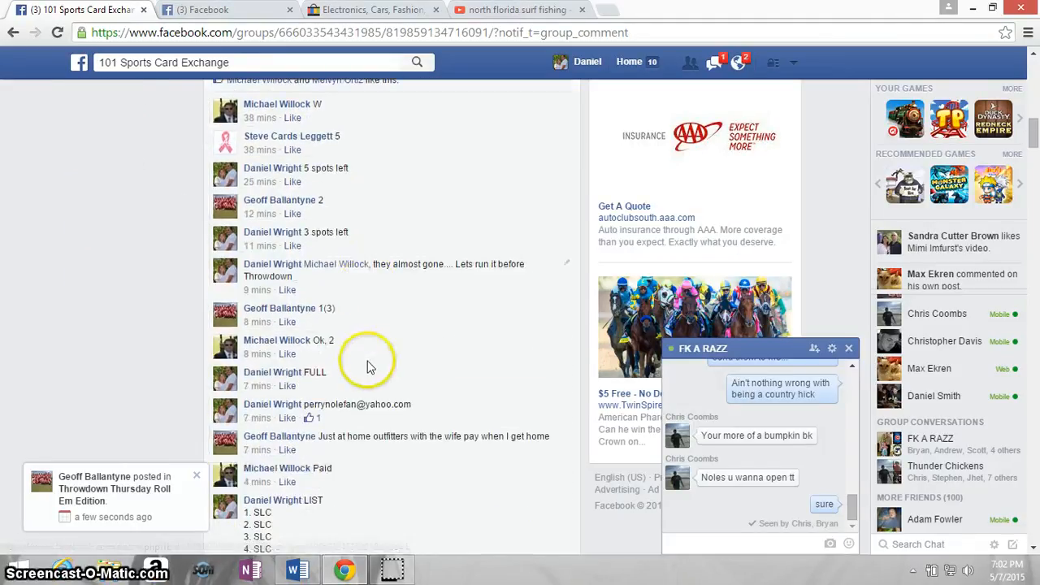
{"action": "scroll", "scroll_direction": "down", "scroll_amount": 3}
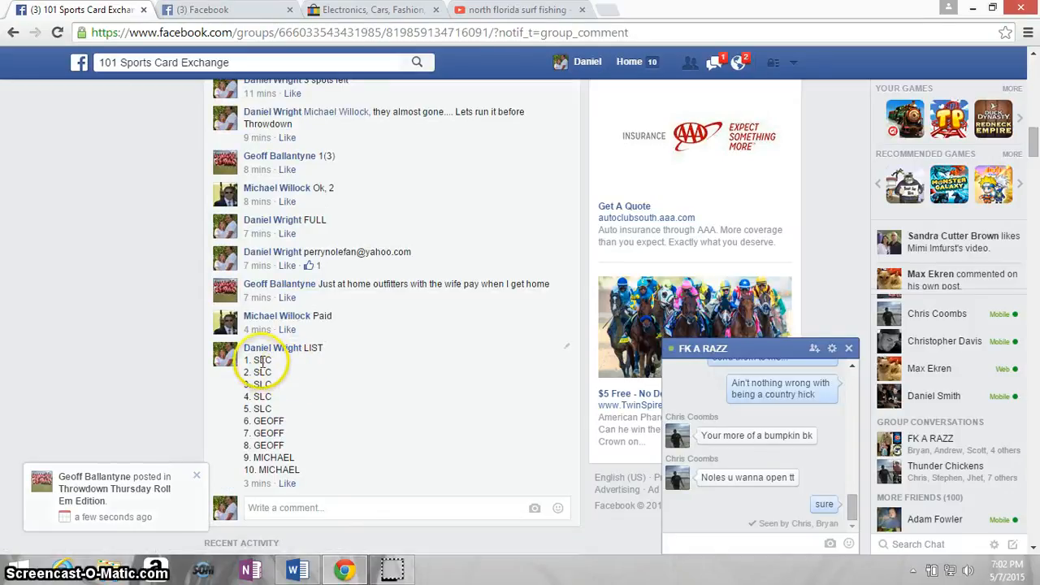
{"action": "left_click_drag", "start_coordinate": [260, 359], "coordinate": [276, 420]}
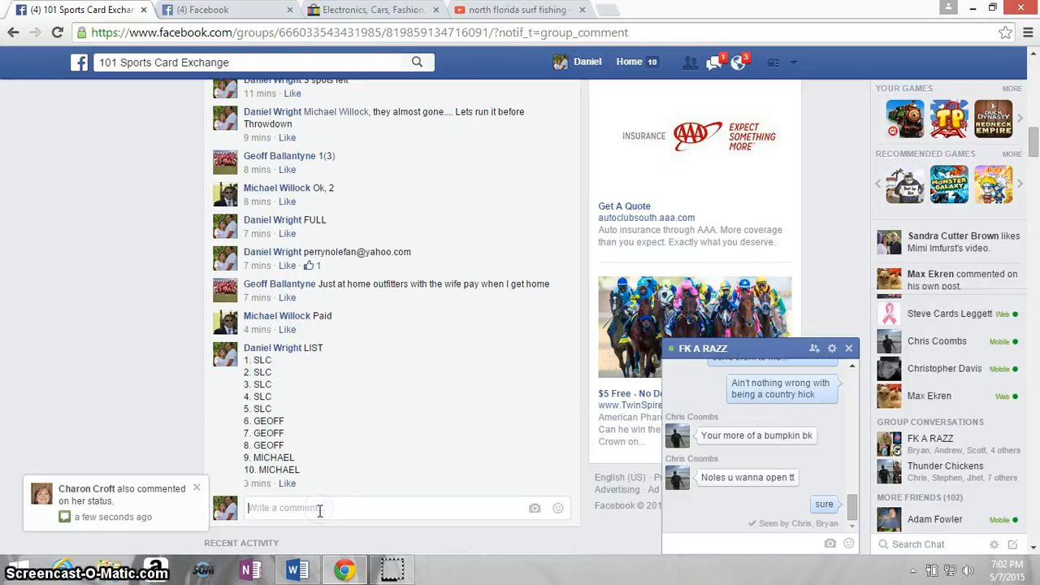
Post a 'LIVE' reply under the spot list and open a new browser tab
{"action": "type", "text": "Li"}
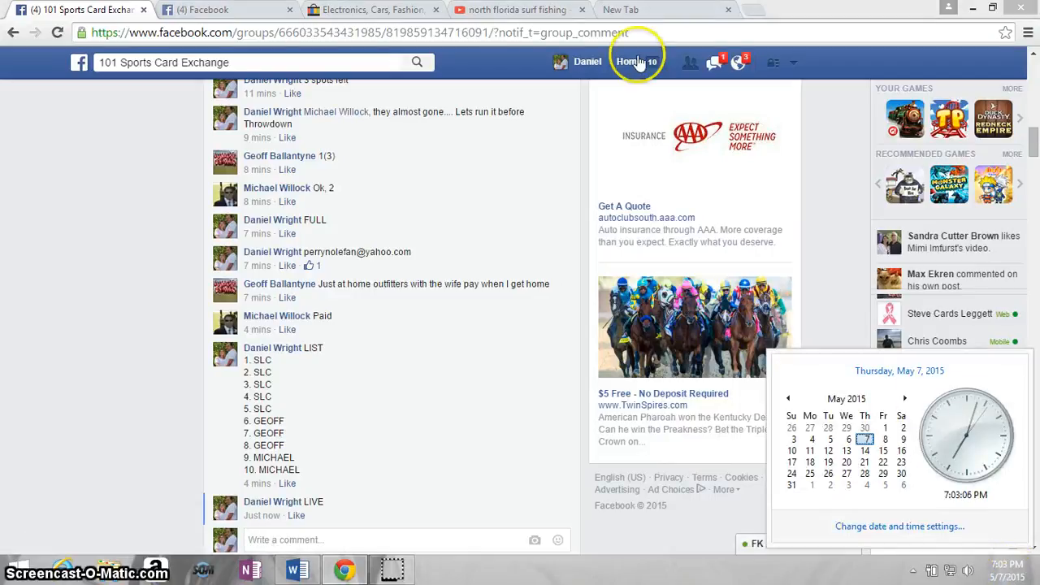
{"action": "left_click", "coordinate": [659, 9]}
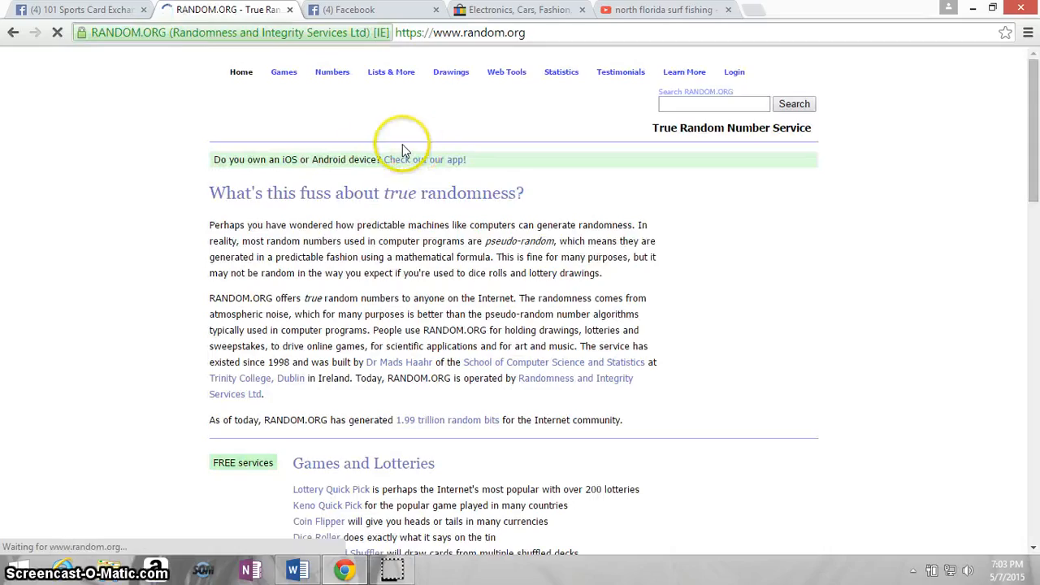
Open the List Randomizer from the Lists & More menu with the ten spots pasted in
{"action": "left_click", "coordinate": [391, 72]}
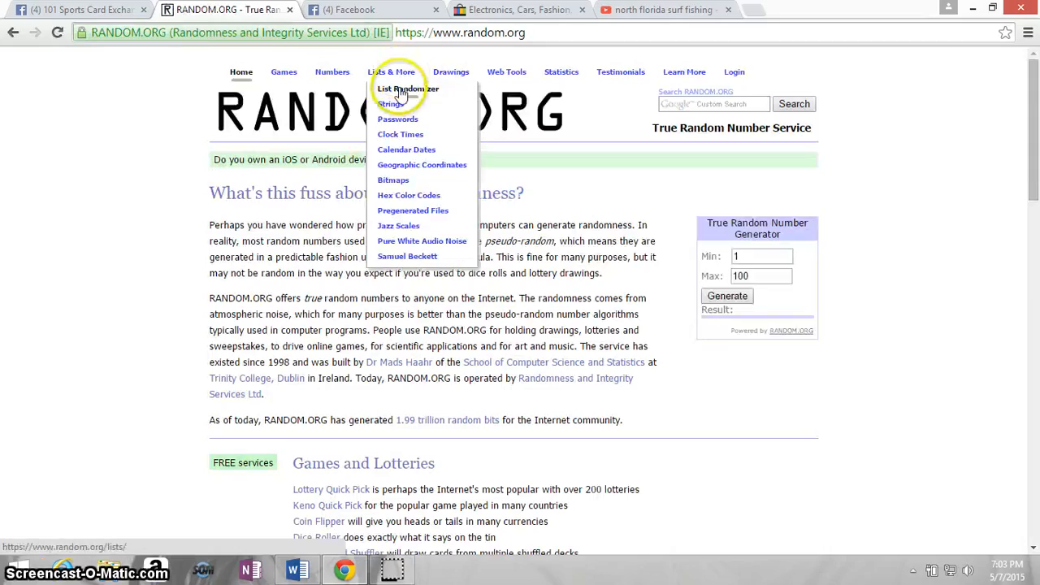
{"action": "left_click", "coordinate": [407, 88]}
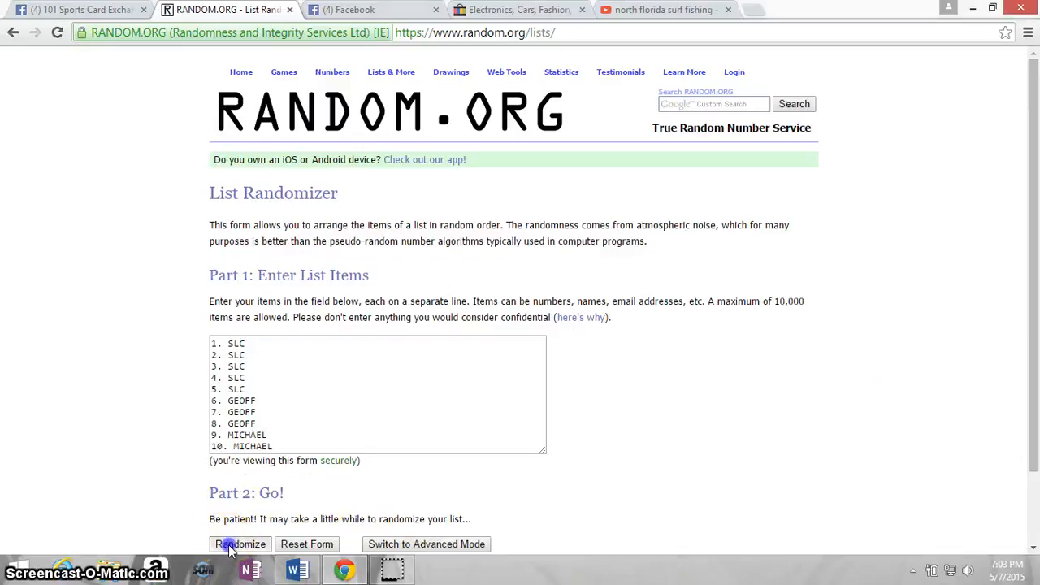
Randomize the ten-spot list and reshuffle until the page reports 10 randomizations
{"action": "left_click", "coordinate": [241, 543]}
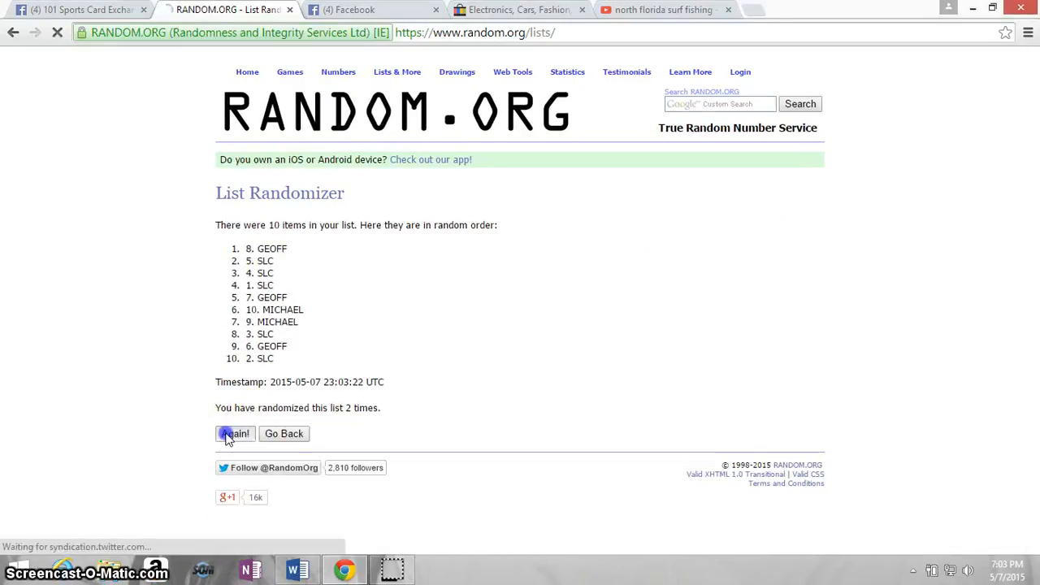
{"action": "left_click", "coordinate": [235, 433]}
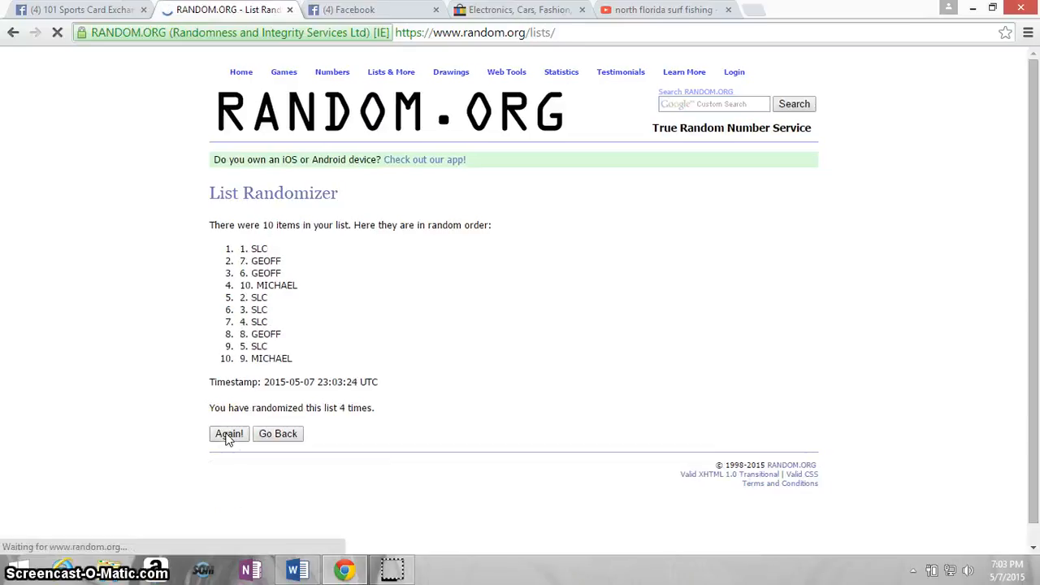
{"action": "left_click", "coordinate": [228, 433]}
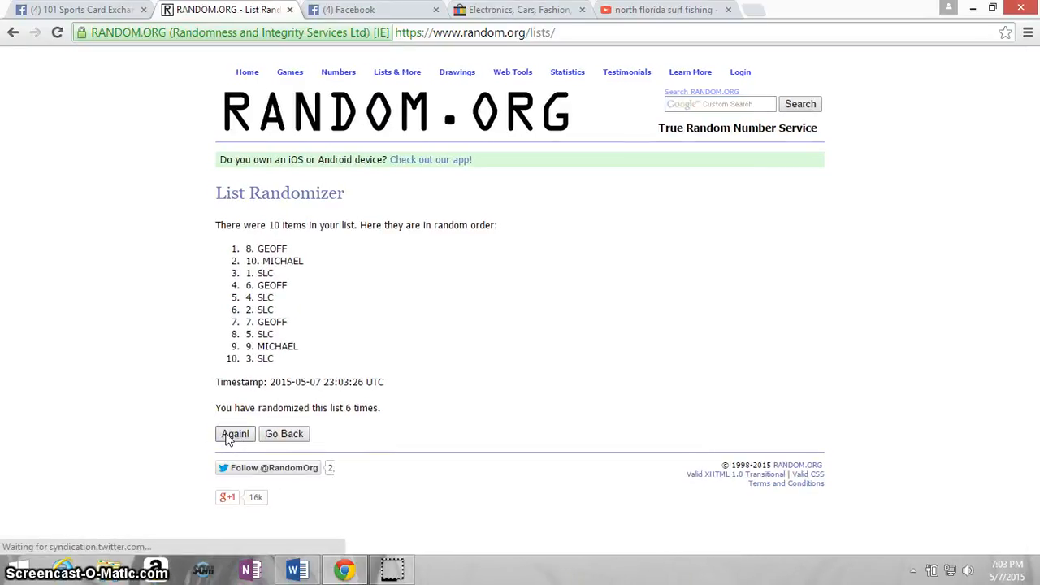
{"action": "left_click", "coordinate": [235, 433]}
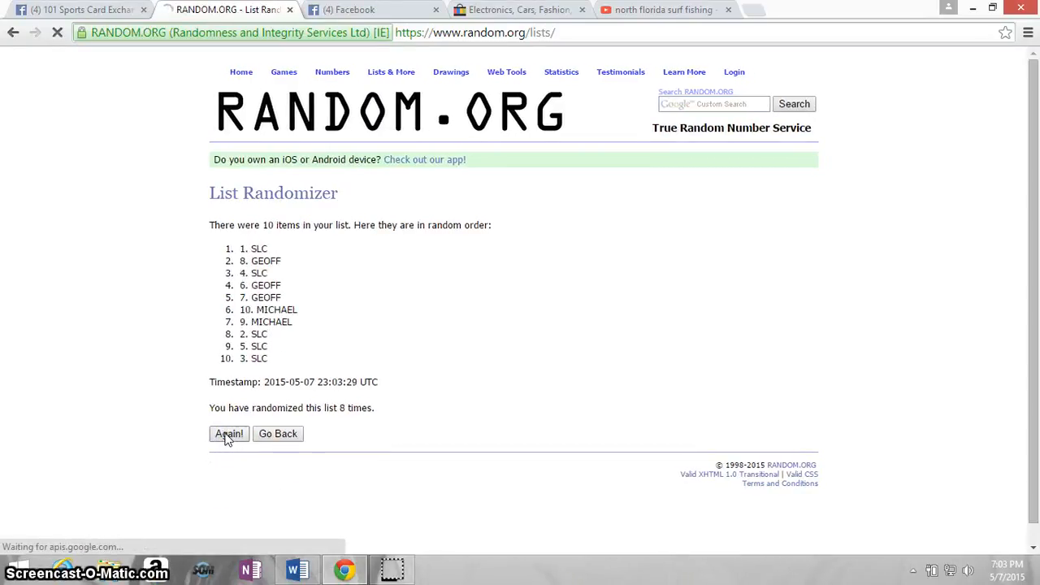
{"action": "left_click", "coordinate": [229, 433]}
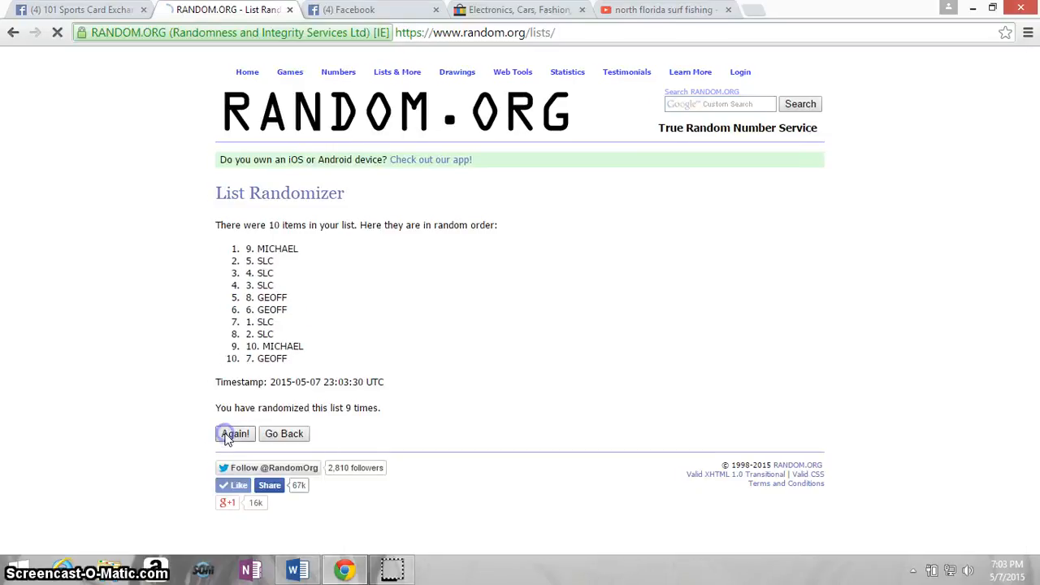
{"action": "left_click", "coordinate": [235, 433]}
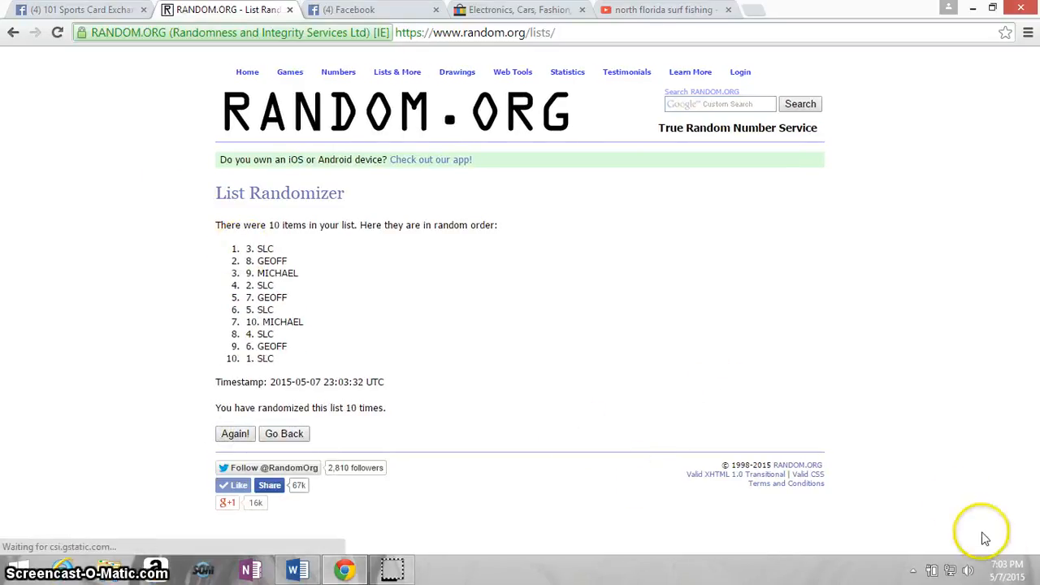
Check the clock, run an eleventh shuffle and mark the top result, 1. SLC, as winner
{"action": "left_click", "coordinate": [1006, 571]}
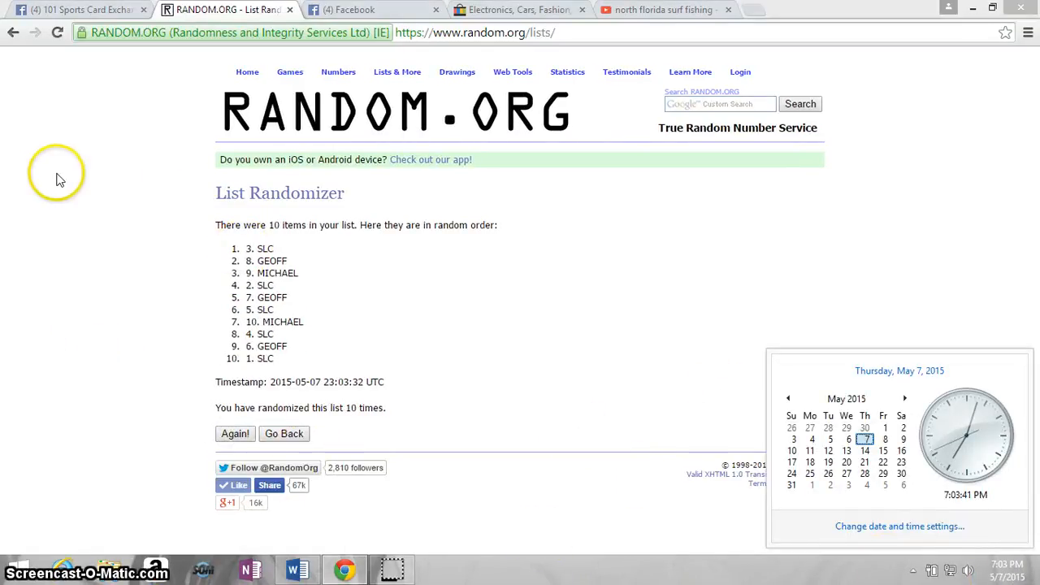
{"action": "mouse_move", "coordinate": [240, 422]}
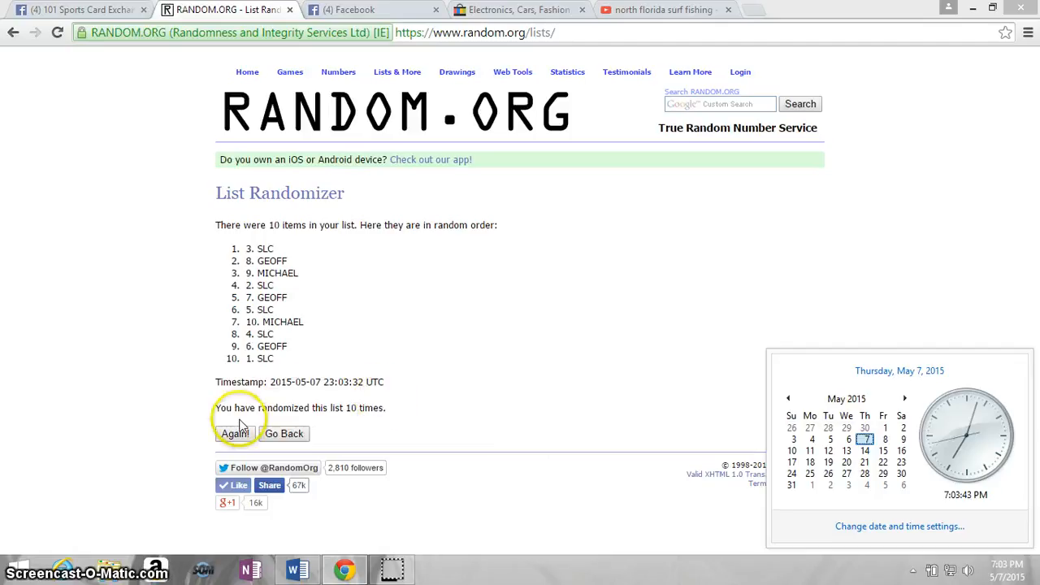
{"action": "left_click", "coordinate": [234, 433]}
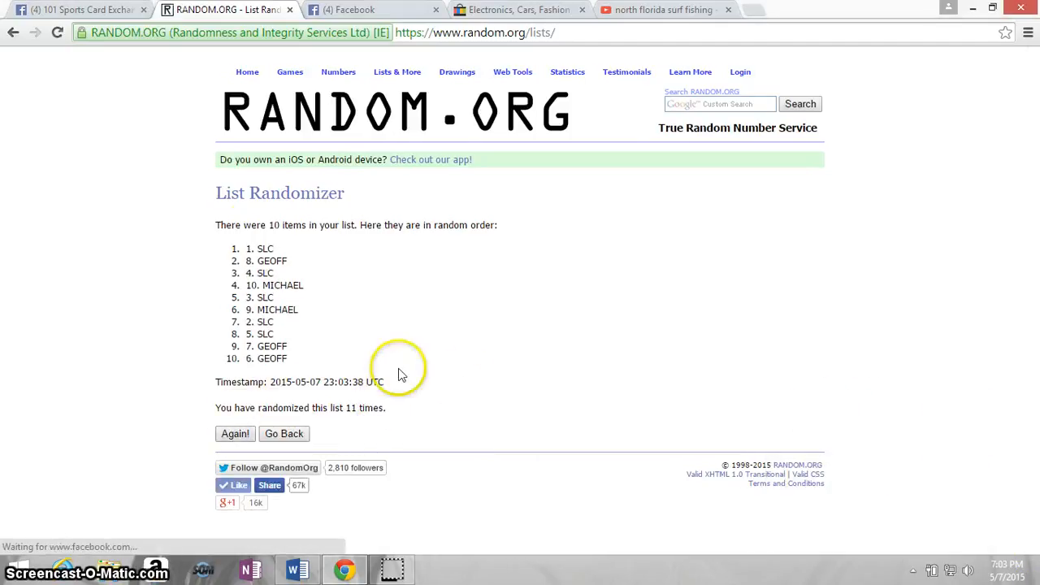
{"action": "double_click", "coordinate": [259, 248]}
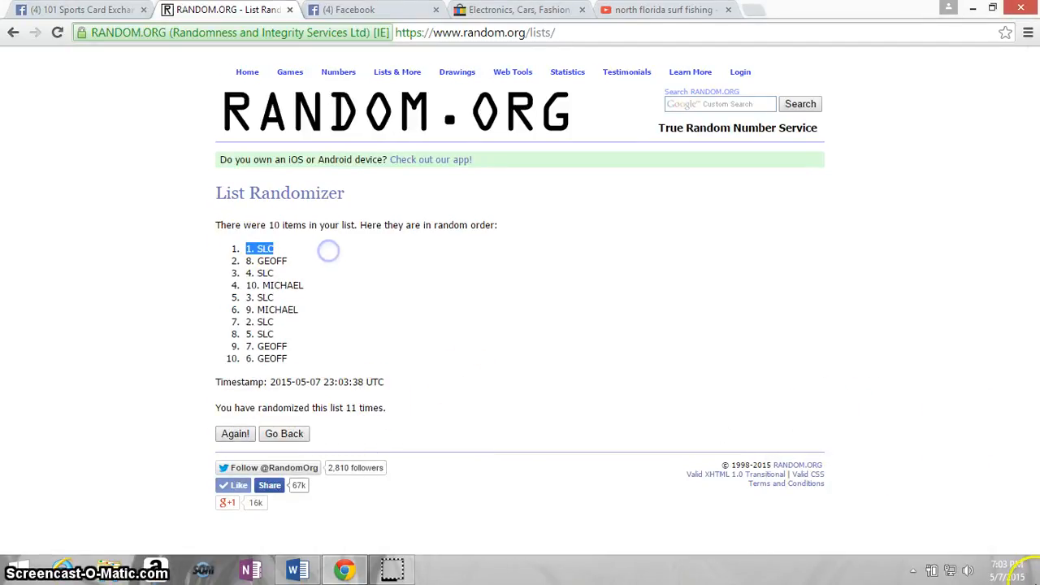
{"action": "left_click", "coordinate": [998, 568]}
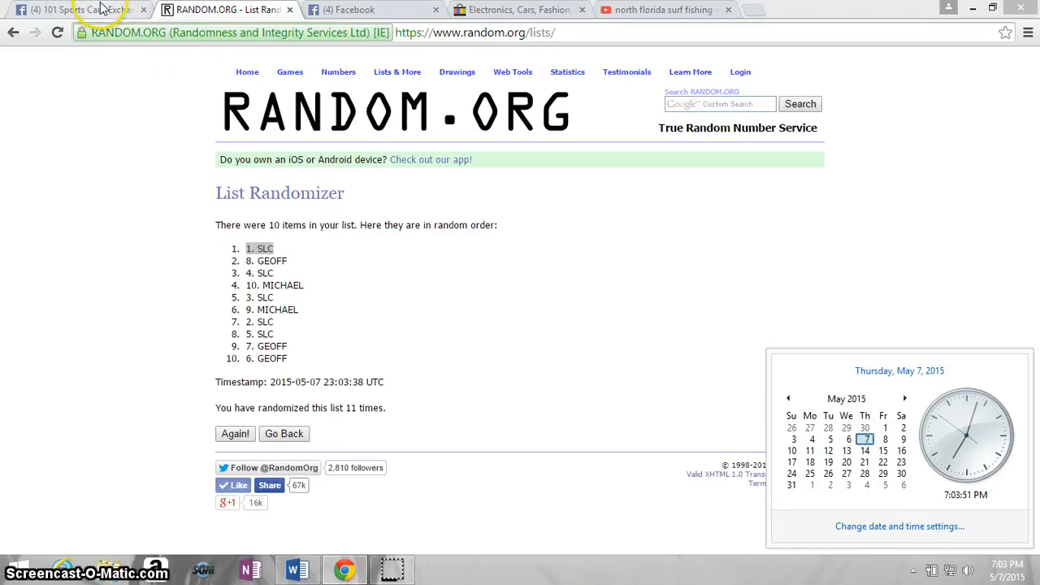
Return to the Facebook post and post a 'DONE' reply under the spot list
{"action": "left_click", "coordinate": [77, 9]}
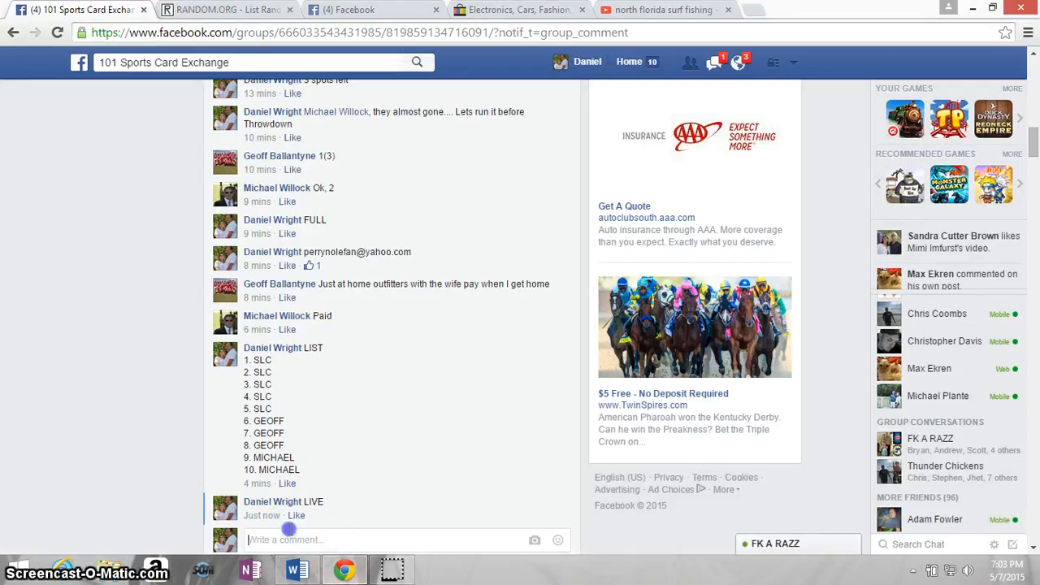
{"action": "type", "text": "DONE"}
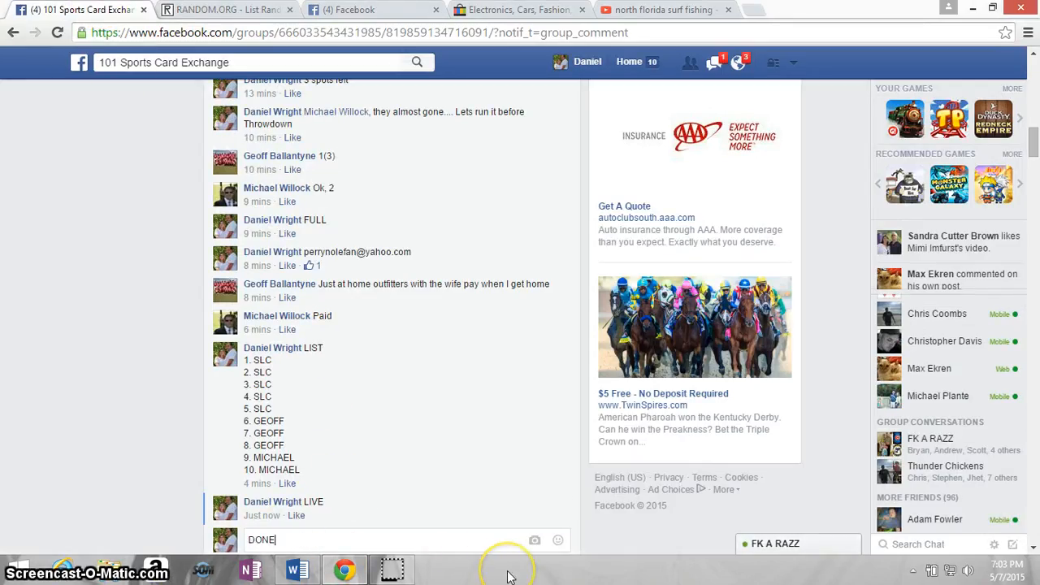
{"action": "key", "text": "enter"}
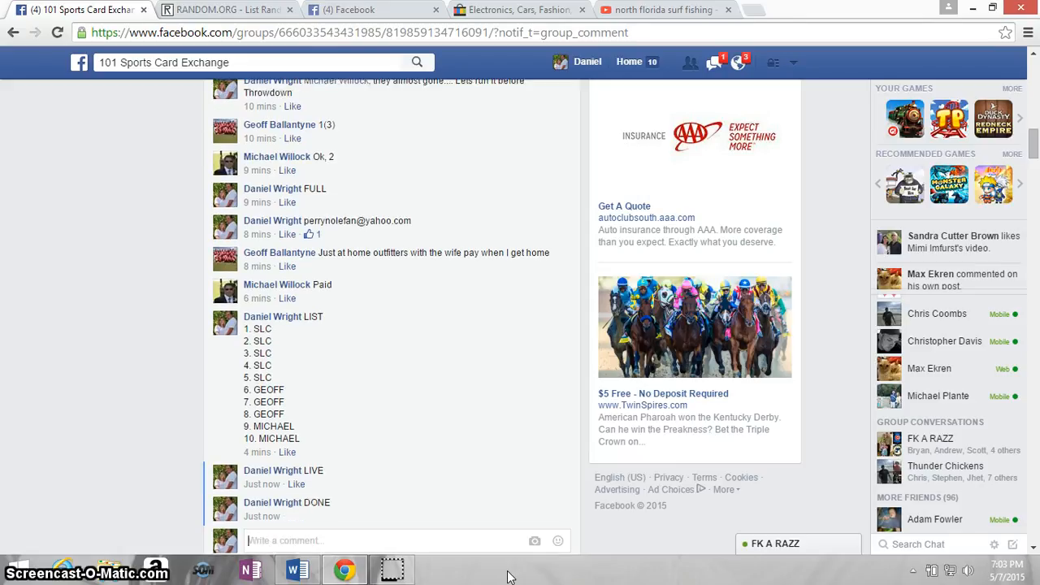